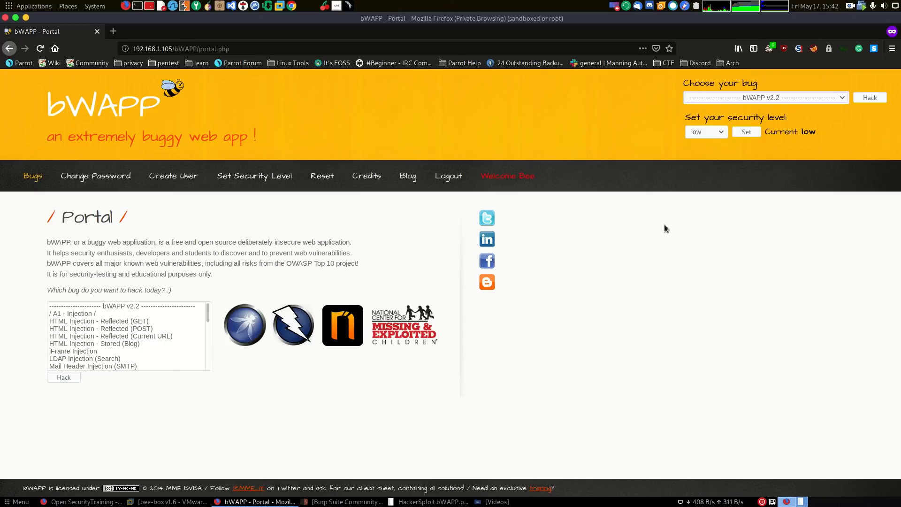
mouse_move(640, 244)
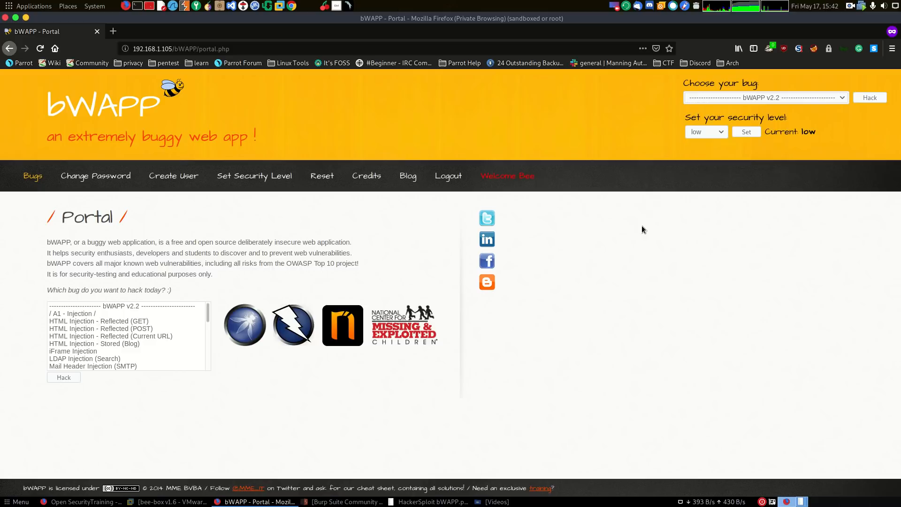
Pick 'HTML Injection - Reflected (POST)' from the 'Choose your bug' list
left_click(765, 97)
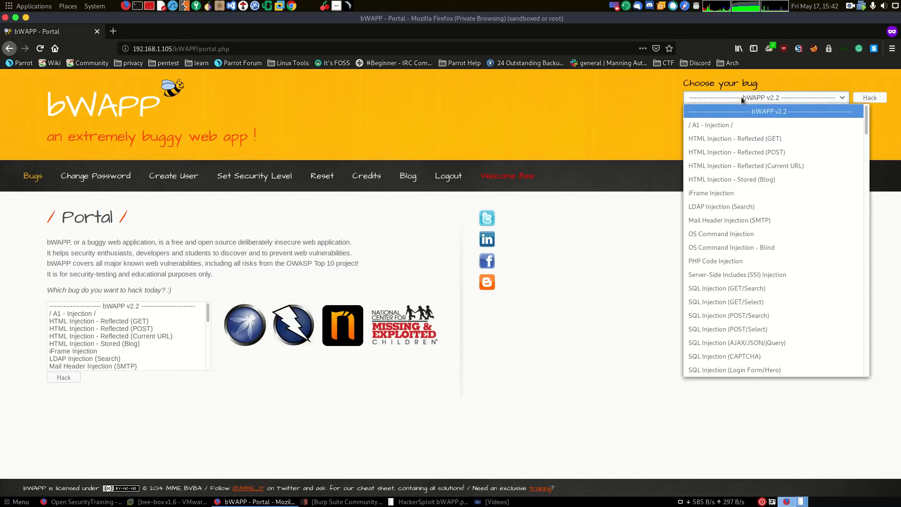
mouse_move(760, 90)
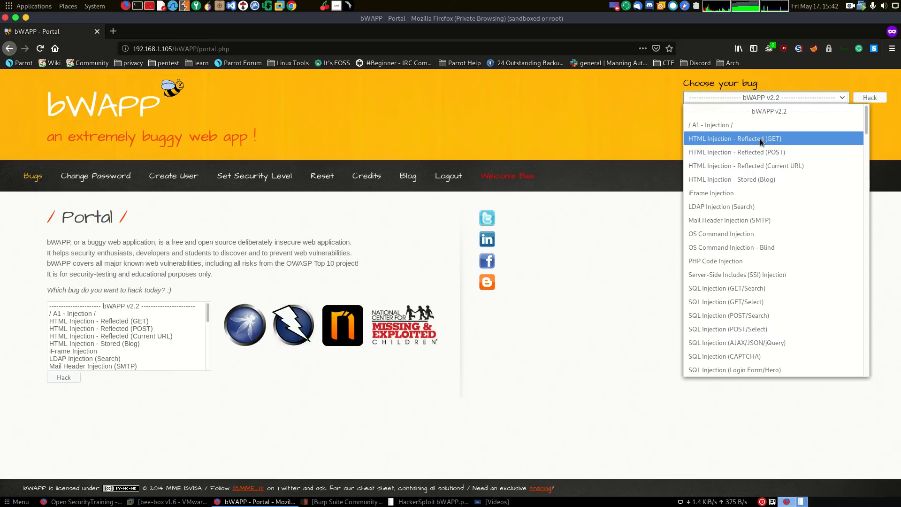
mouse_move(753, 179)
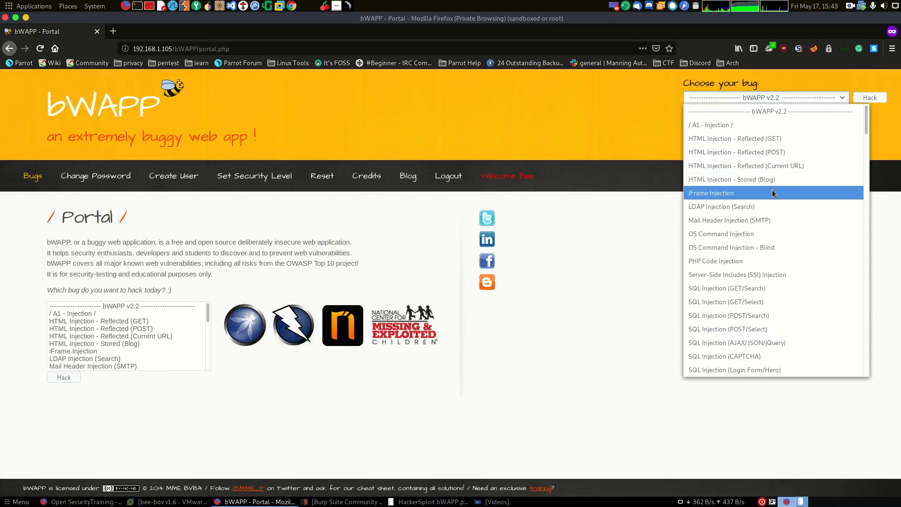
mouse_move(760, 248)
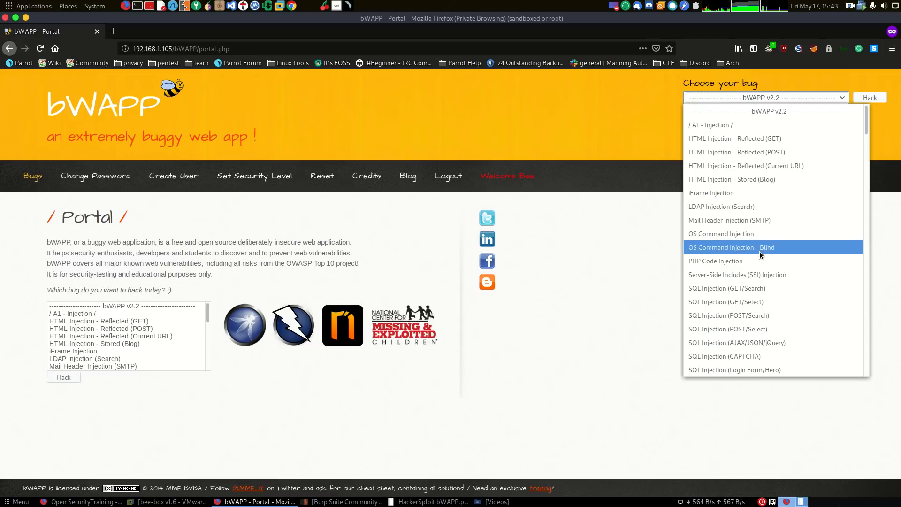
scroll("down", 3)
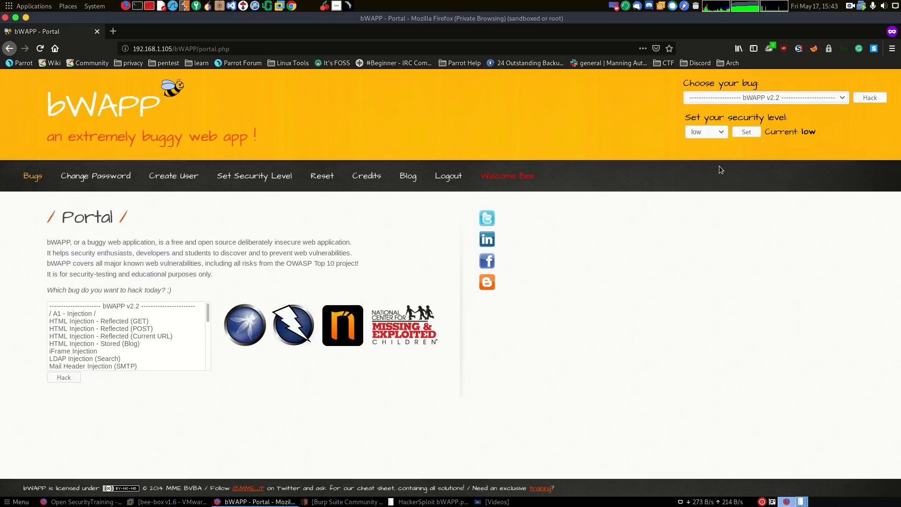
left_click(765, 97)
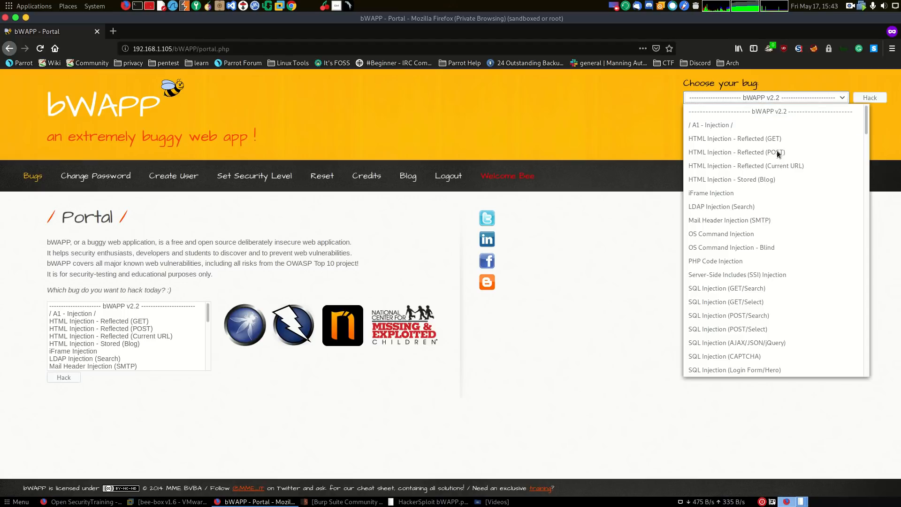
mouse_move(737, 152)
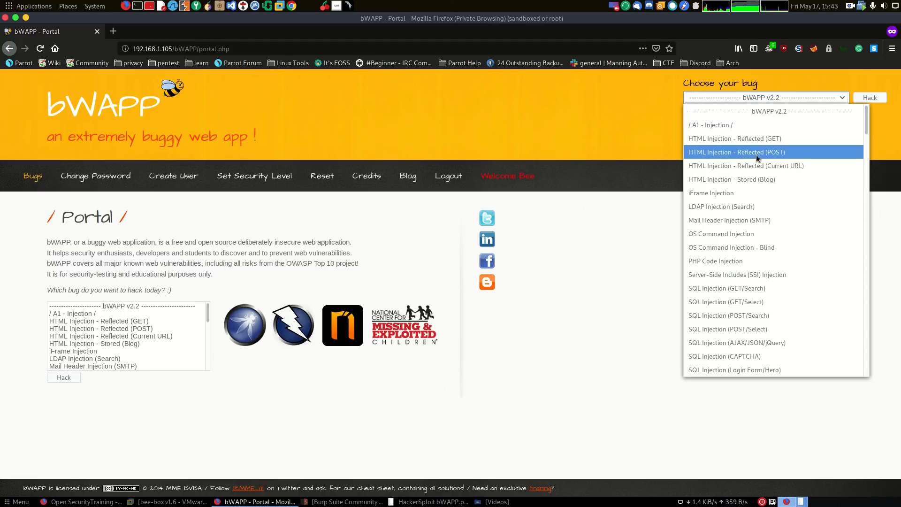
left_click(737, 152)
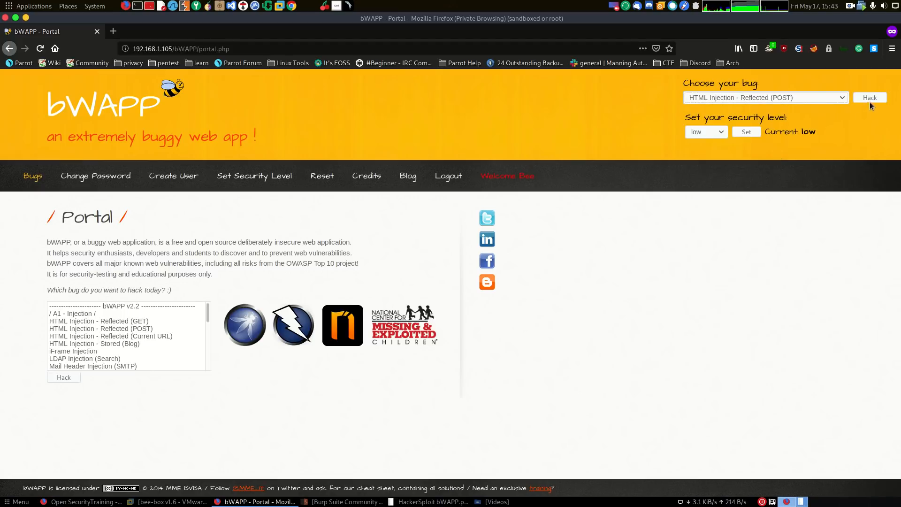
Load the HTML Injection page and submit first name 'Al' and last name 'Pepe'
left_click(869, 98)
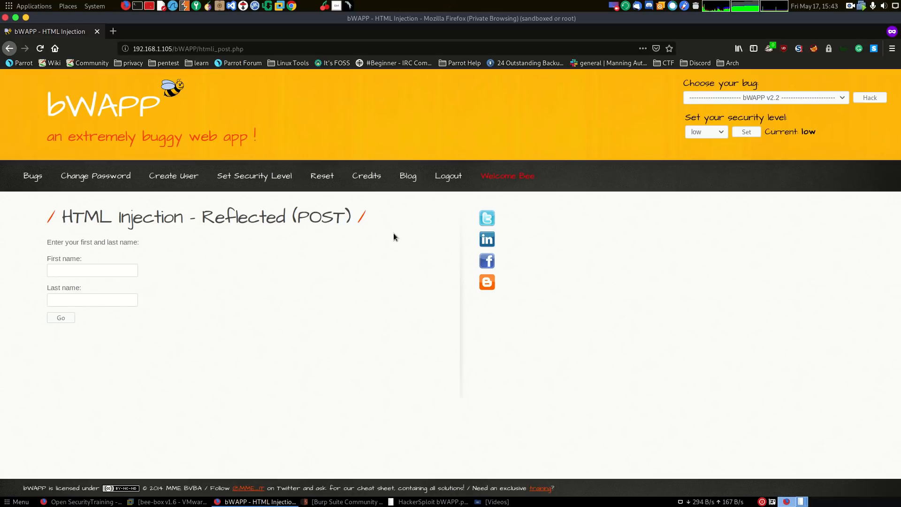
mouse_move(420, 68)
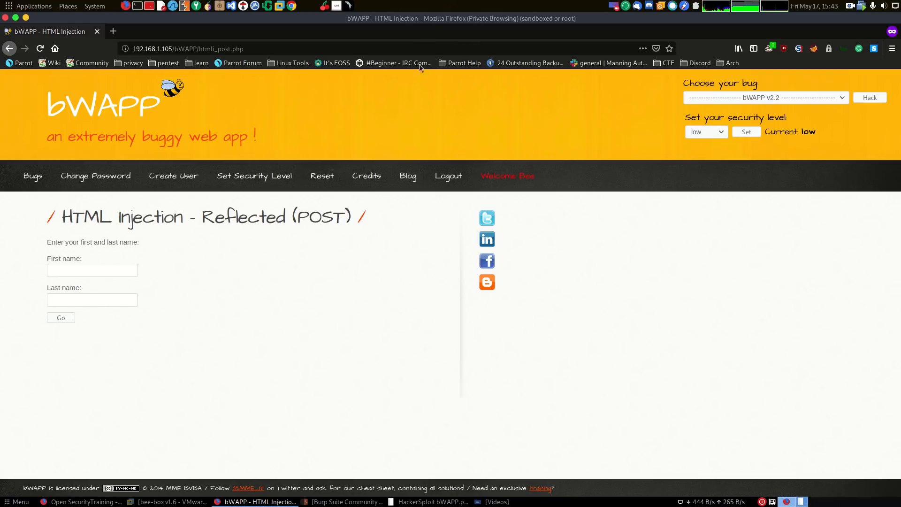
mouse_move(650, 74)
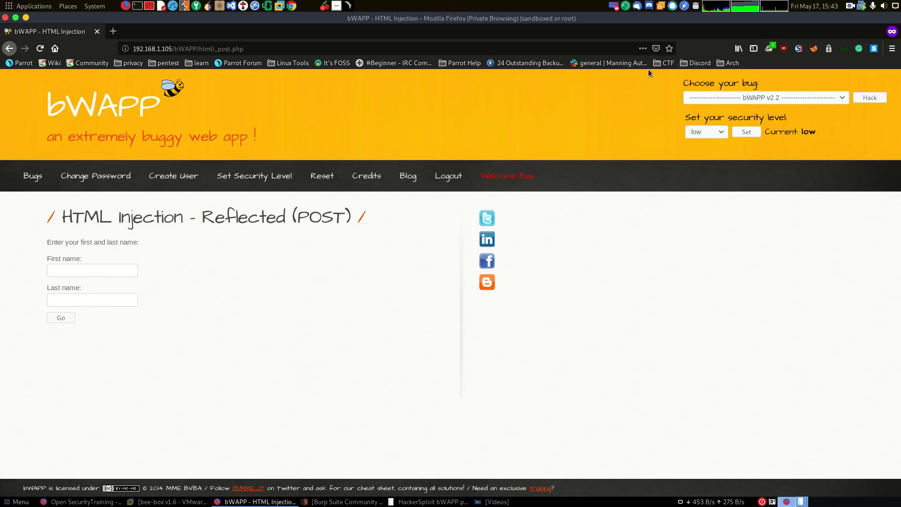
type("Alexis")
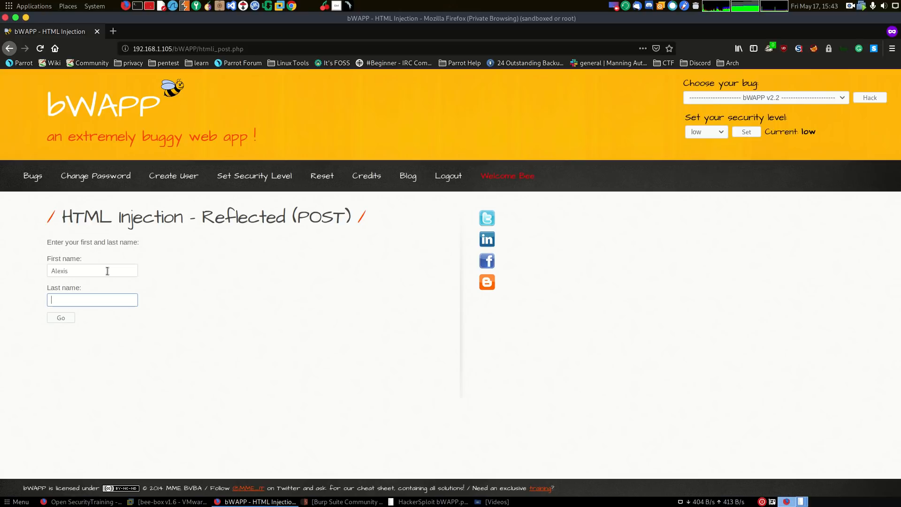
type("Pepe")
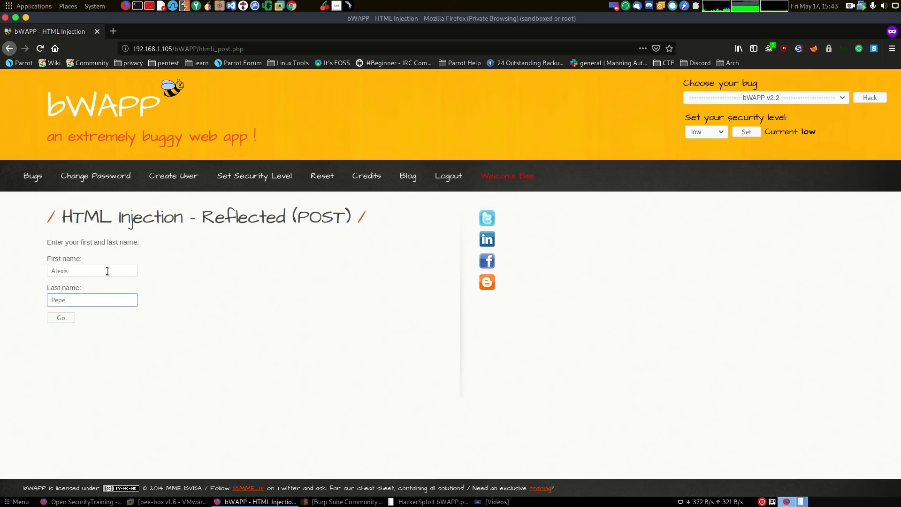
left_click(60, 318)
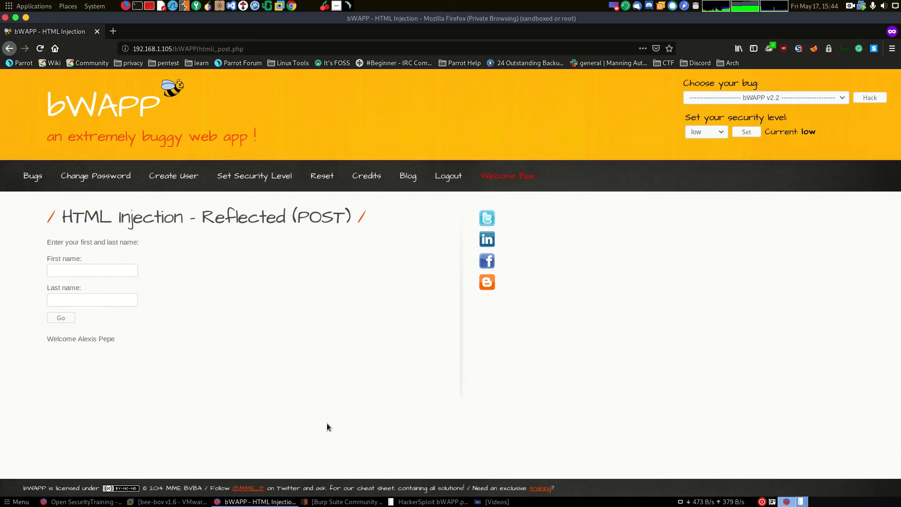
left_click(813, 48)
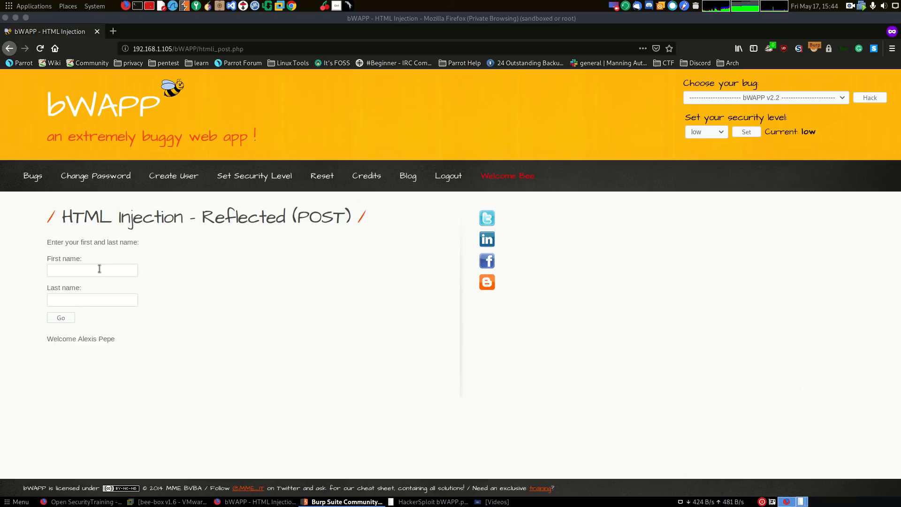
type("Alexis")
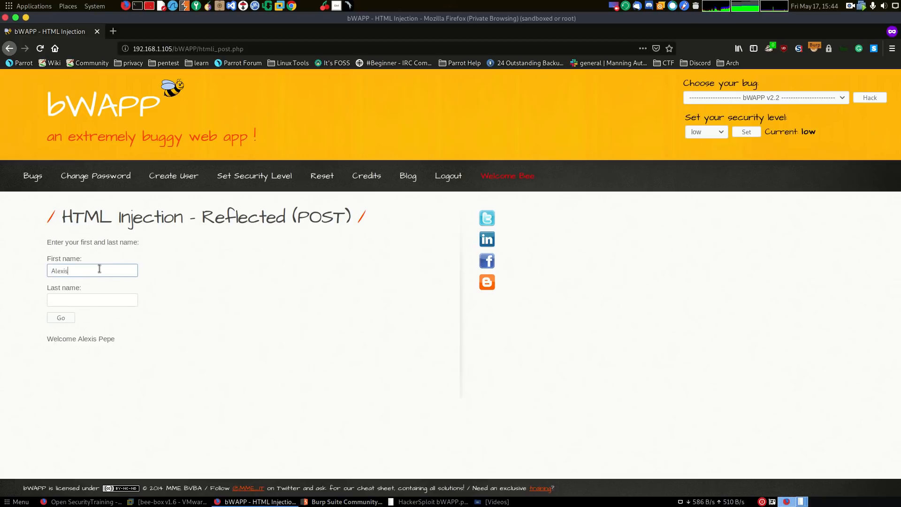
type("Pepe")
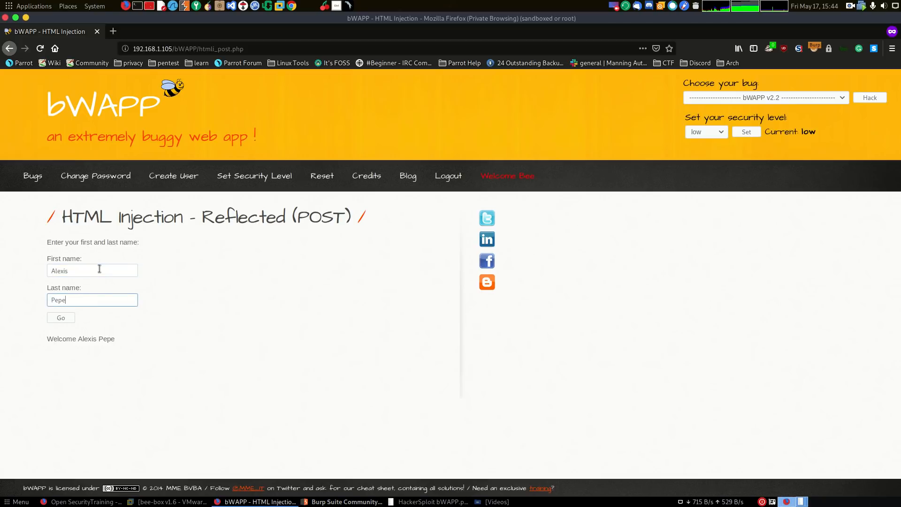
left_click(61, 318)
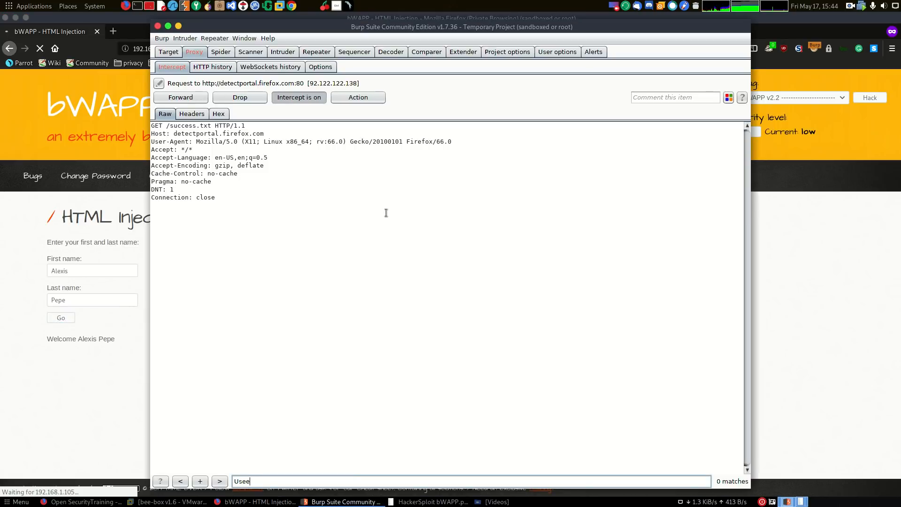
Forward the detectportal request and select the 'Alexis' firstname value in the POST body
left_click(180, 97)
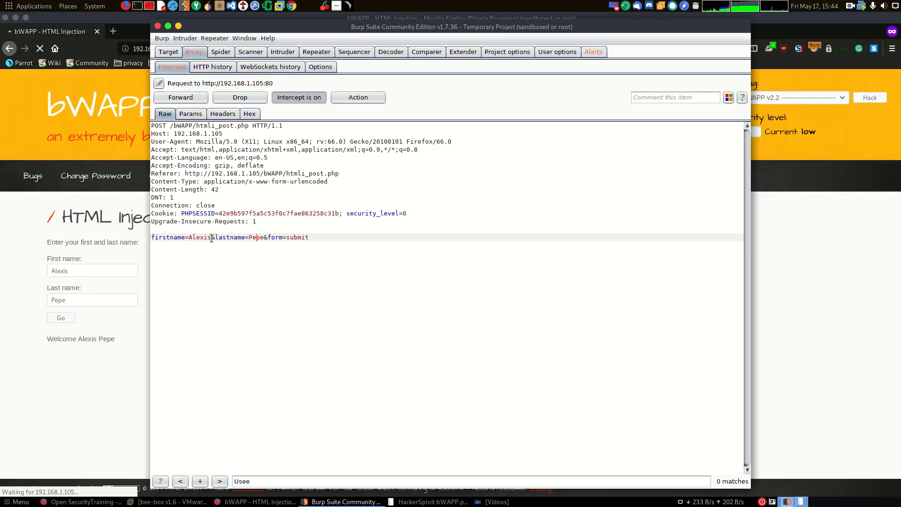
double_click(199, 237)
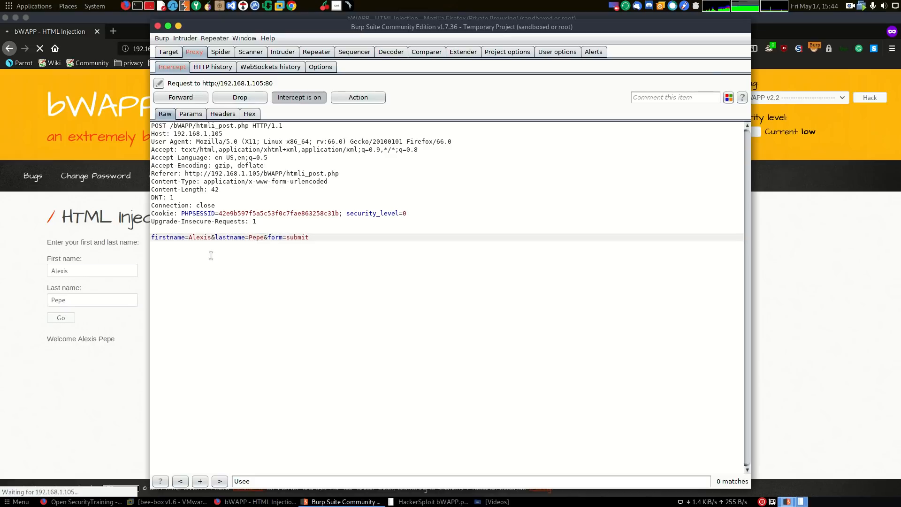
Set firstname to '<h1>Hello</h1>' and lastname to '<p>This is a HTML injection Attack', then forward
type("<")
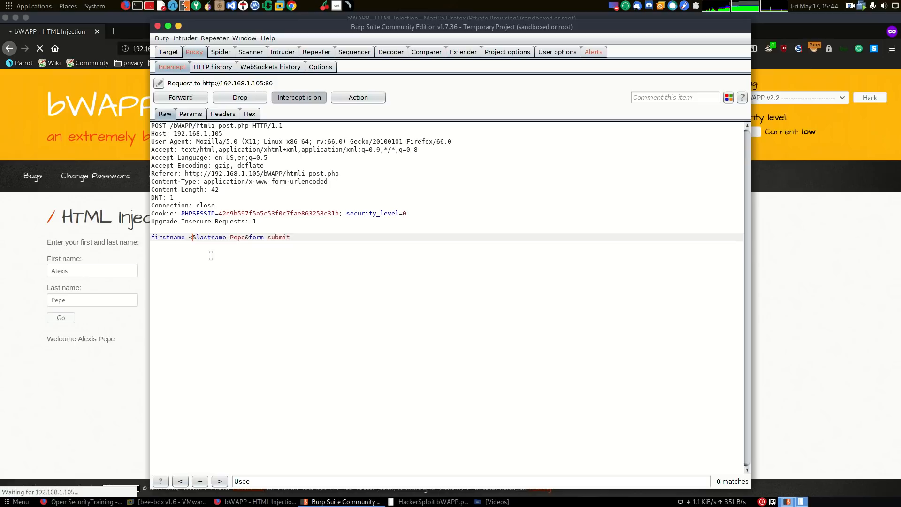
type("h1>Hekl")
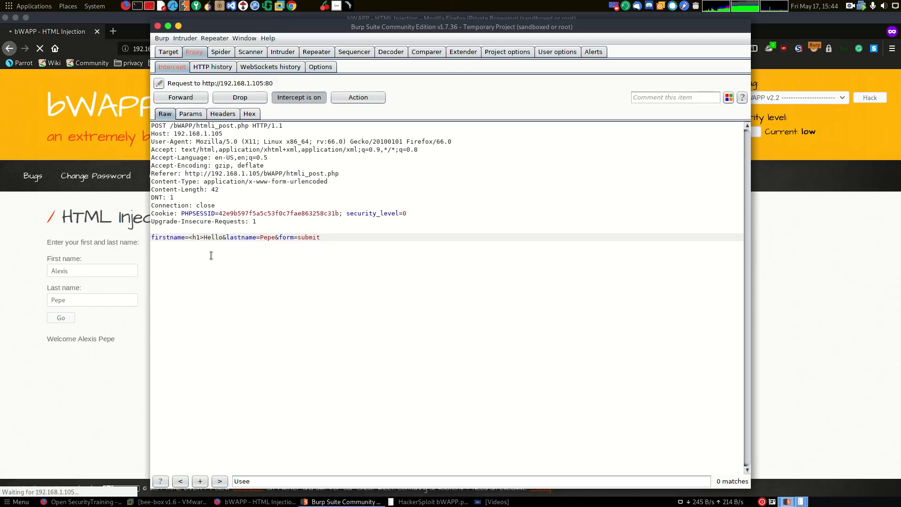
type("</h1>")
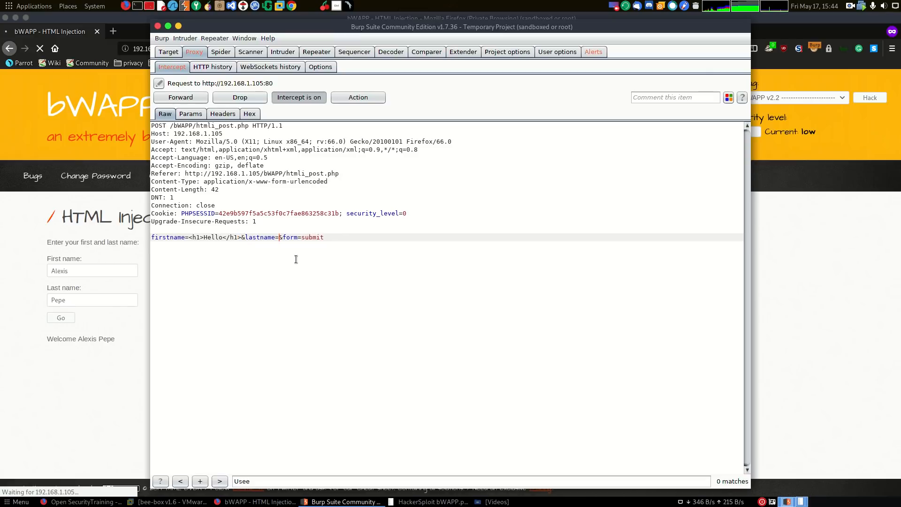
type("<p>This is a")
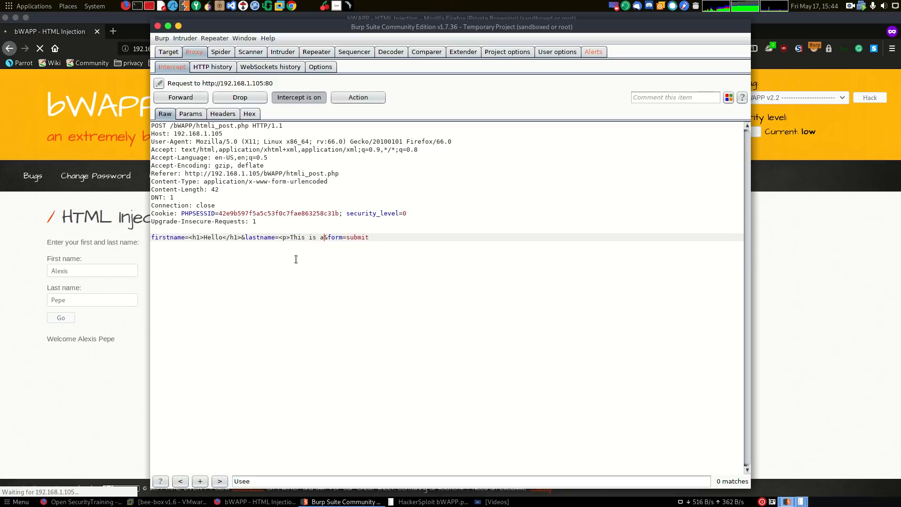
type("njection Attack")
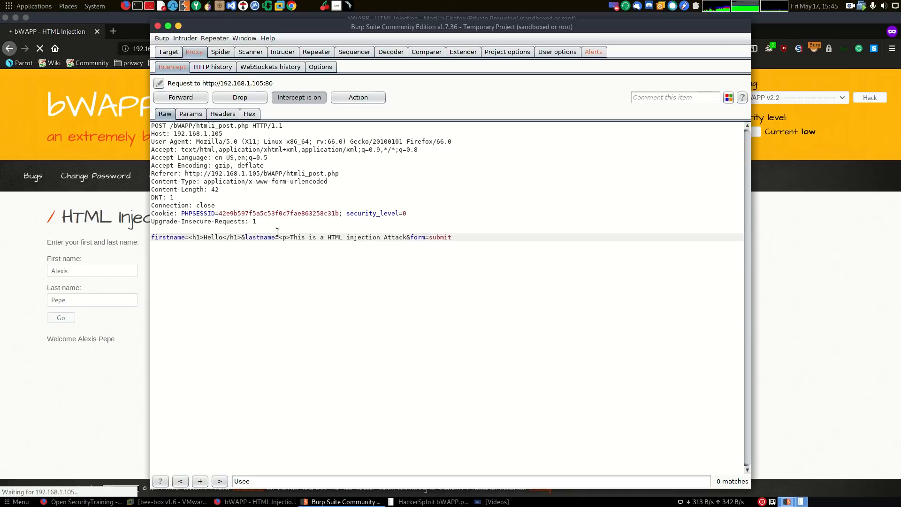
left_click(180, 98)
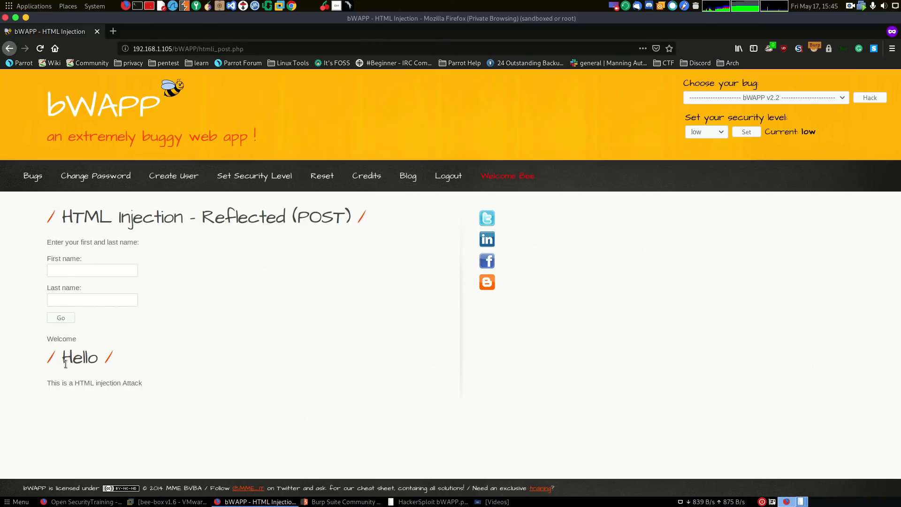
mouse_move(61, 369)
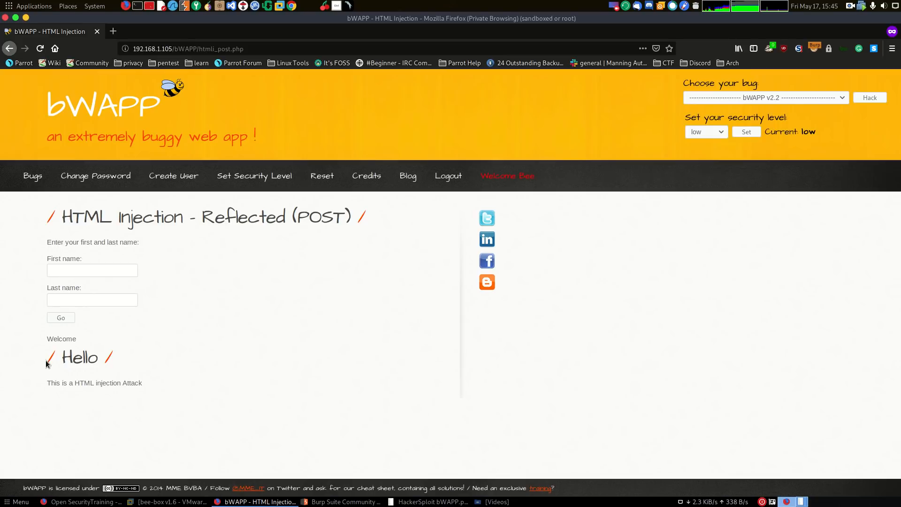
View the bWAPP page showing the injected 'Hello' heading and attack paragraph
double_click(80, 357)
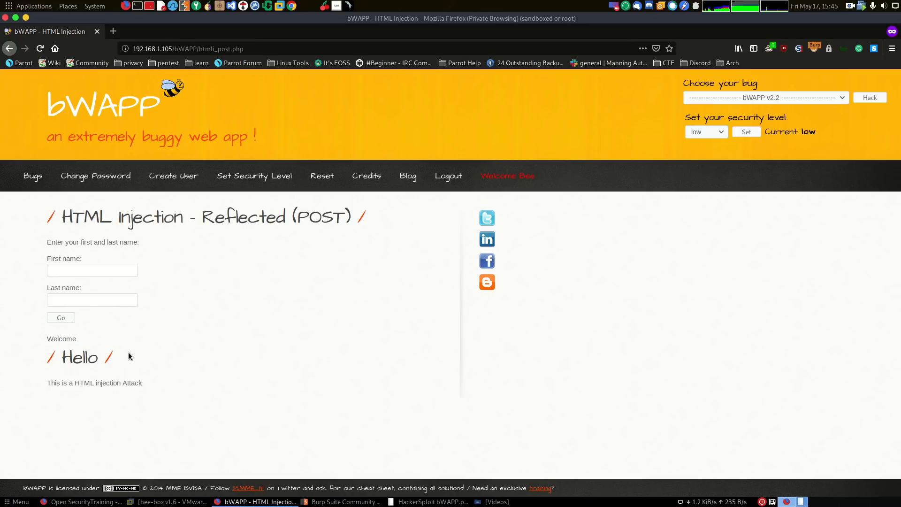
mouse_move(121, 360)
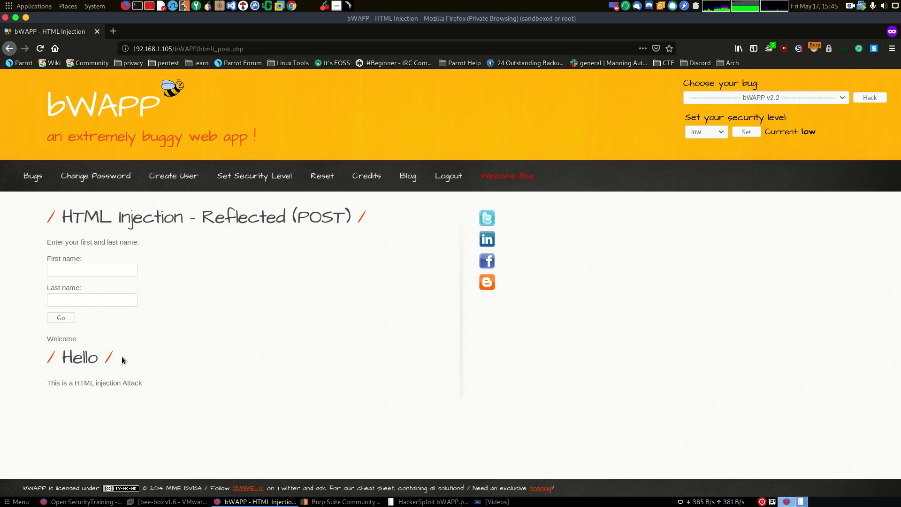
mouse_move(183, 357)
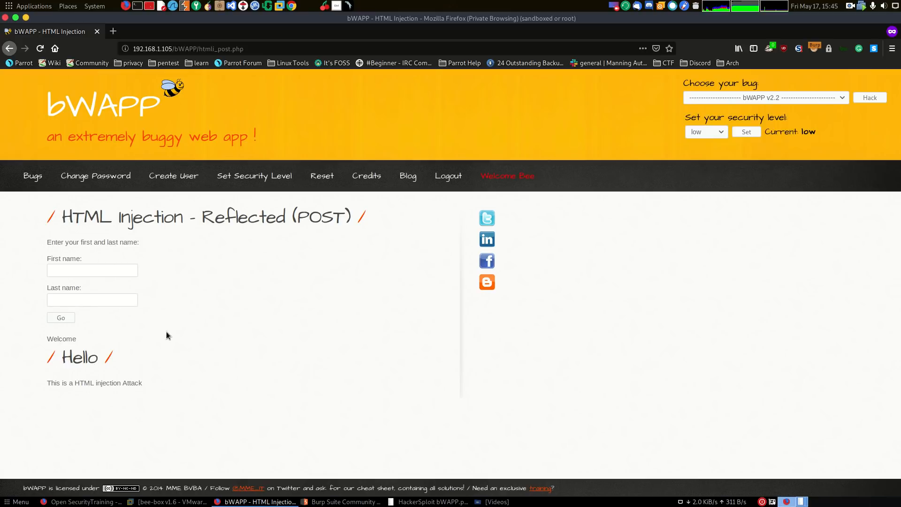
mouse_move(87, 408)
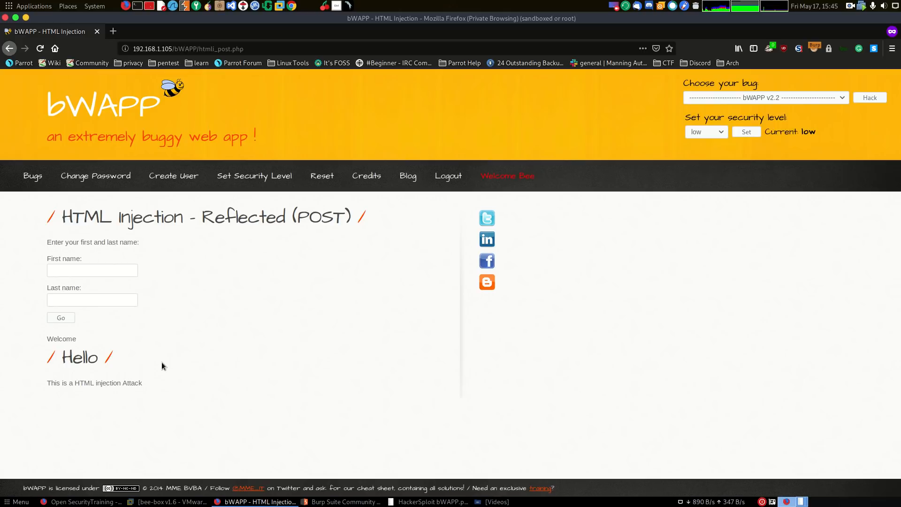
mouse_move(658, 144)
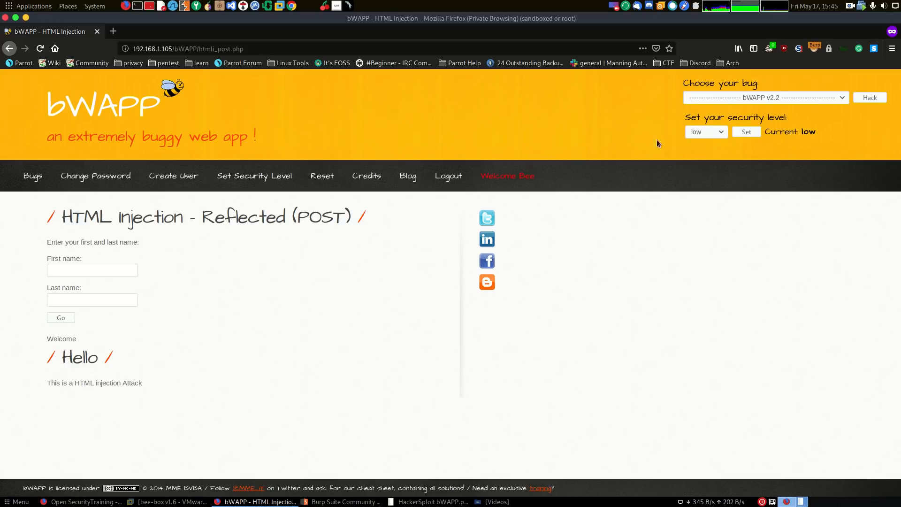
Open the 'Choose your bug' dropdown to see entries like HTML Injection - Stored (Blog)
left_click(765, 98)
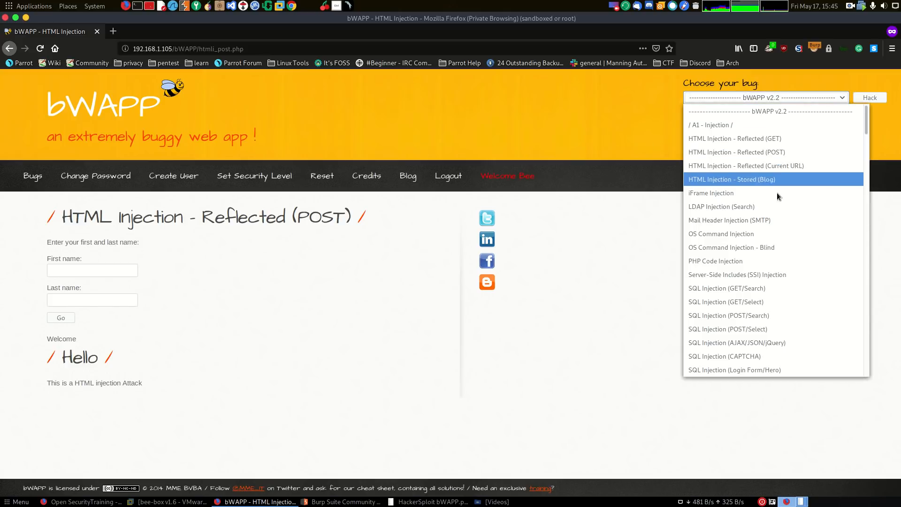
mouse_move(751, 182)
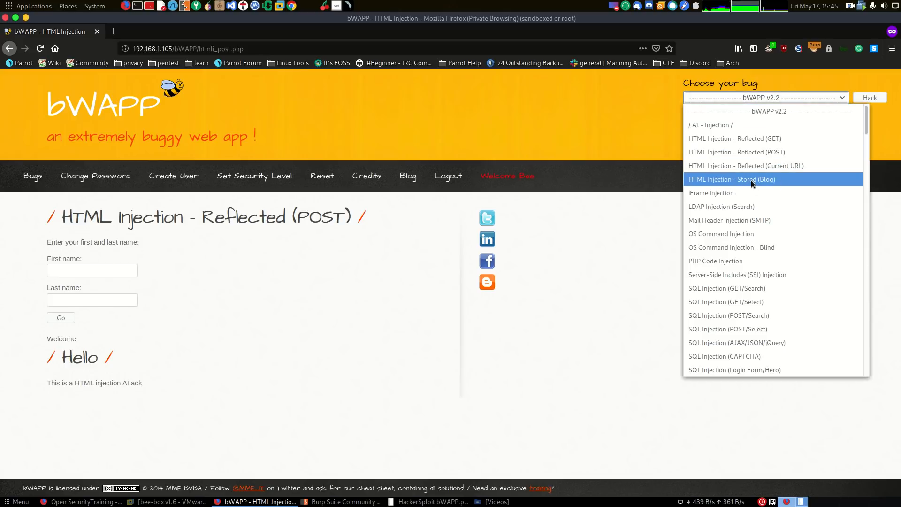